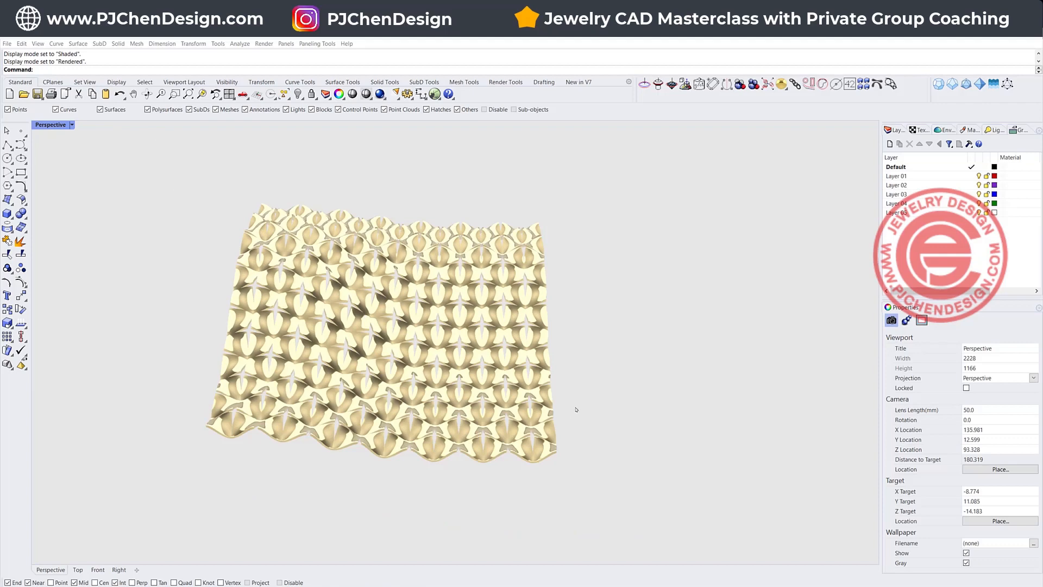
- Switch the Perspective viewport to Ghosted display from the viewport menu
{"action": "left_click", "coordinate": [52, 124]}
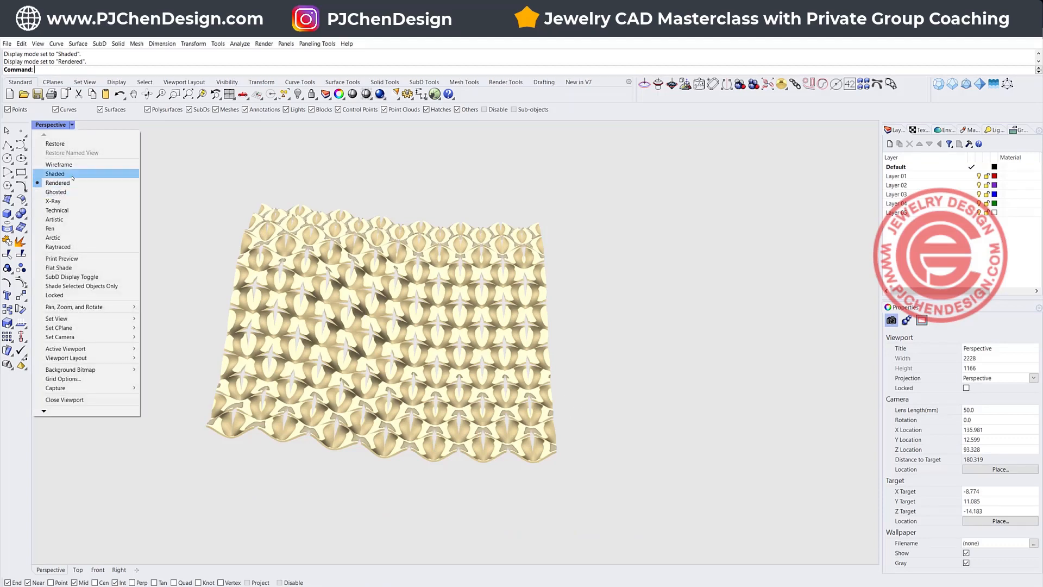
{"action": "left_click", "coordinate": [54, 174]}
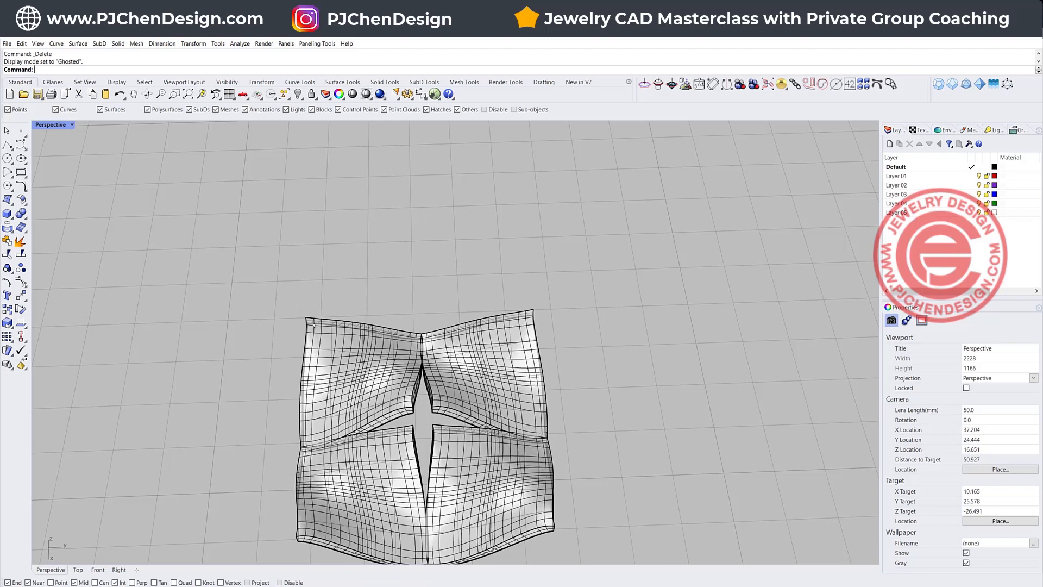
{"action": "mouse_move", "coordinate": [428, 285]}
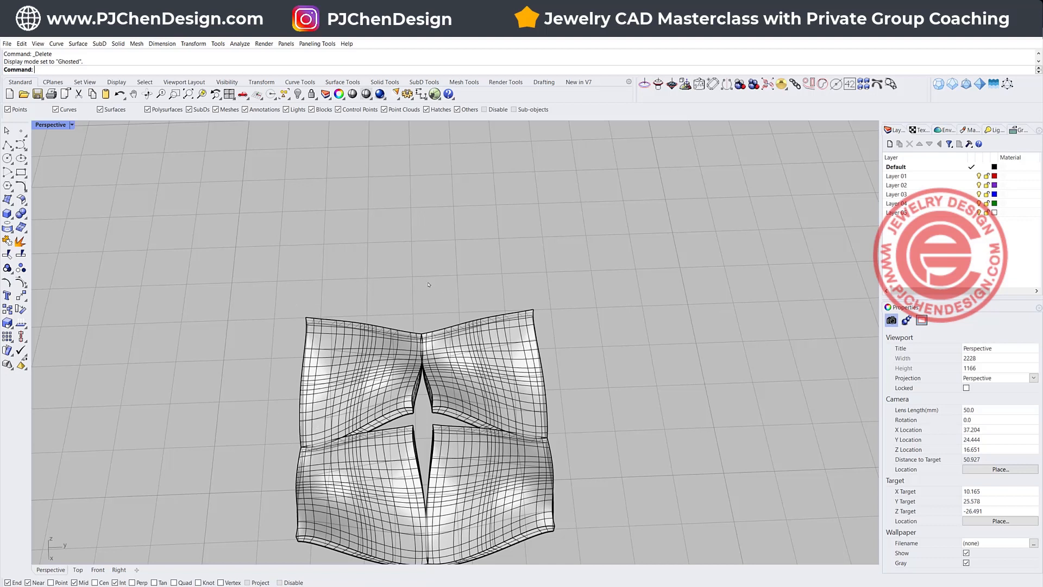
{"action": "mouse_move", "coordinate": [532, 414]}
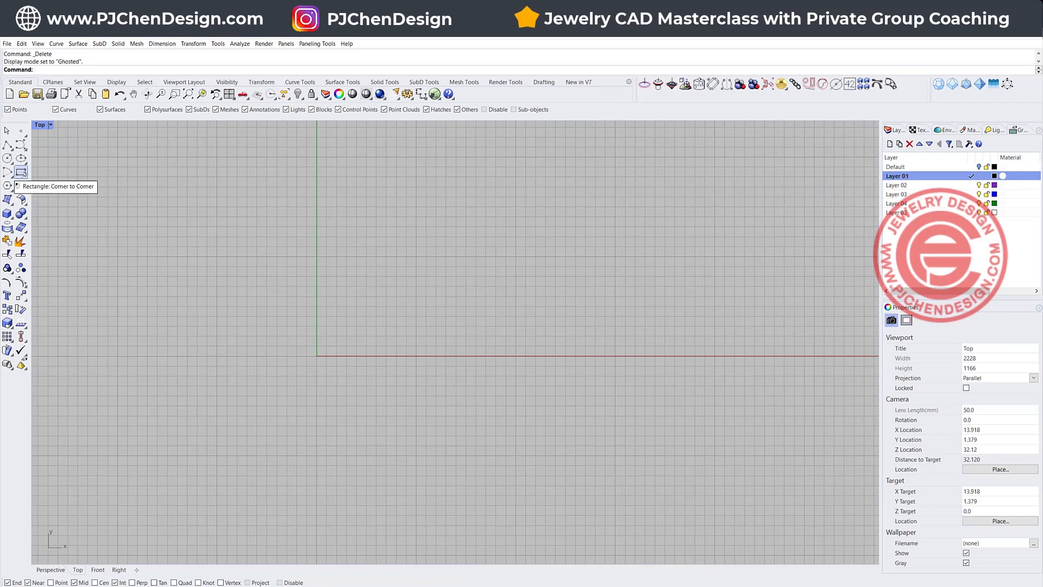
- Start a corner-to-corner rectangle on Layer 01 and undo an accidental corner move
{"action": "left_click", "coordinate": [21, 172]}
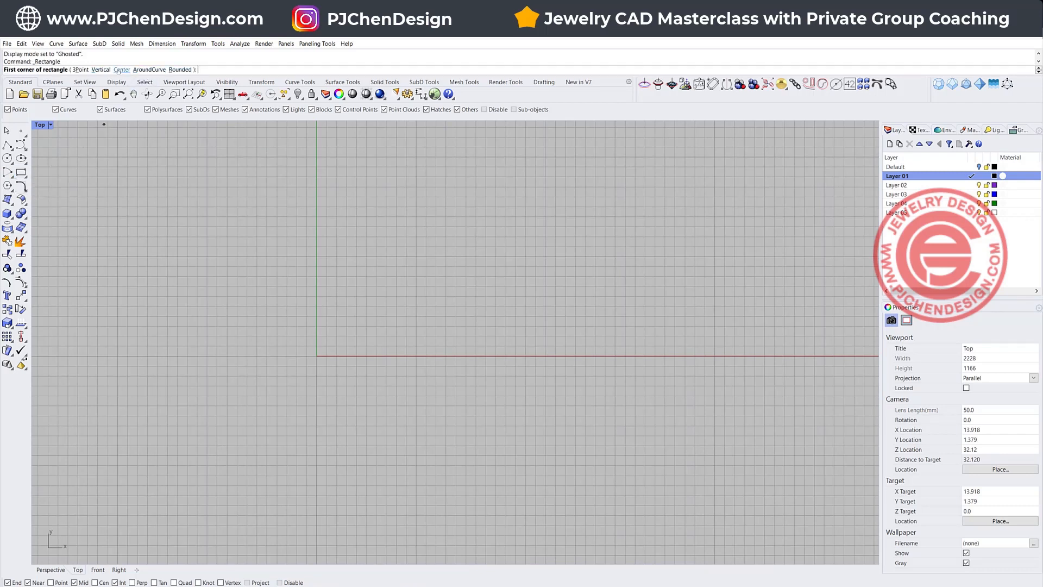
{"action": "left_click", "coordinate": [117, 61]}
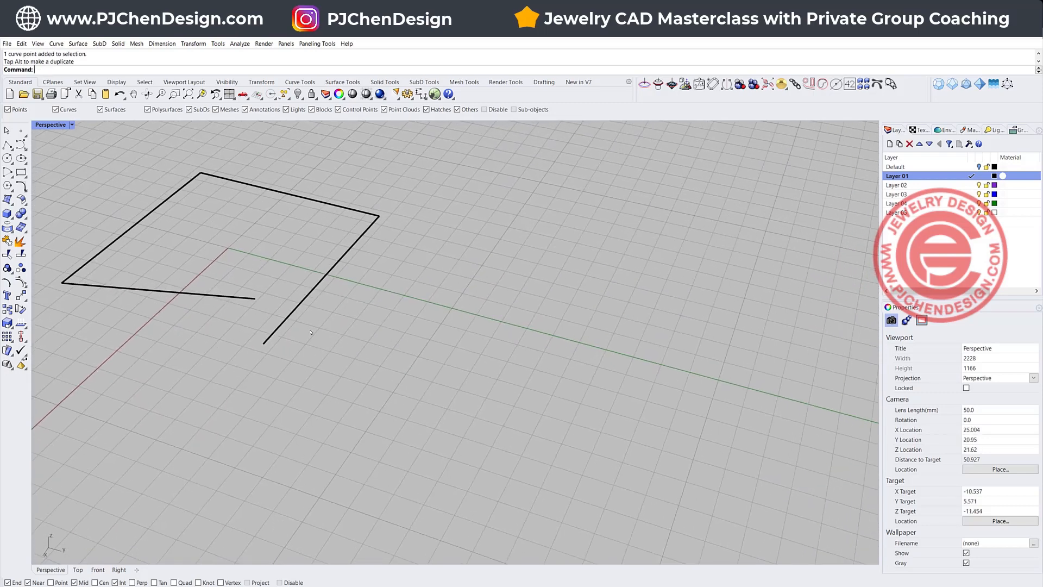
{"action": "key", "text": "ctrl+z"}
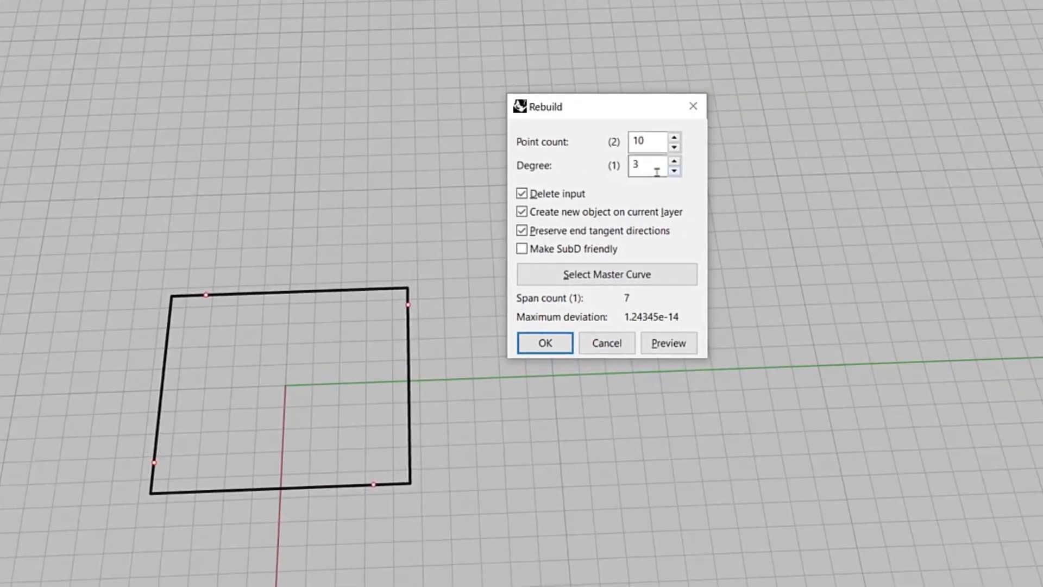
{"action": "mouse_move", "coordinate": [609, 191]}
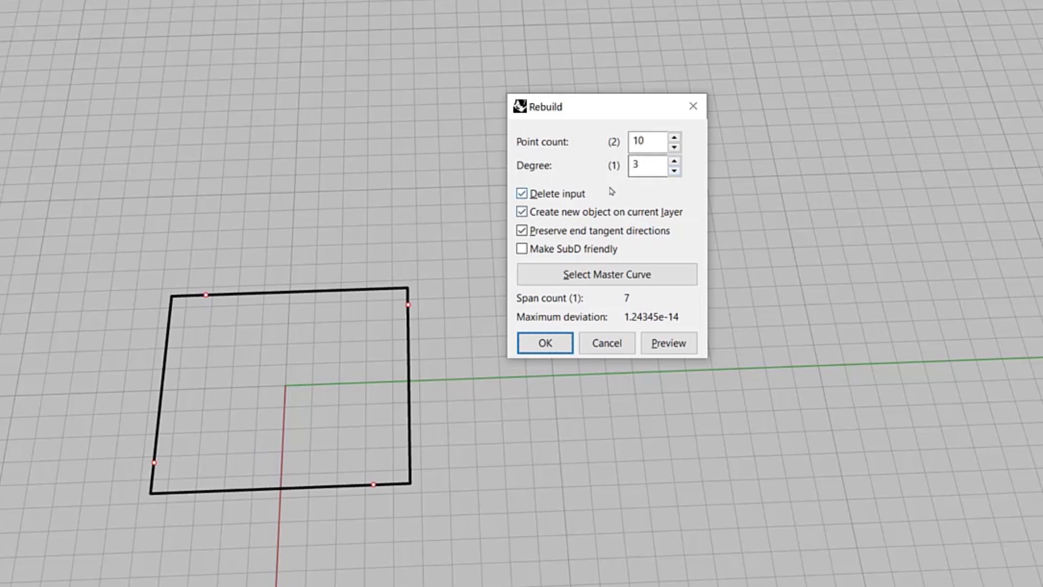
- Rebuild the rectangle with point count 5 at degree 3
{"action": "left_click", "coordinate": [649, 165]}
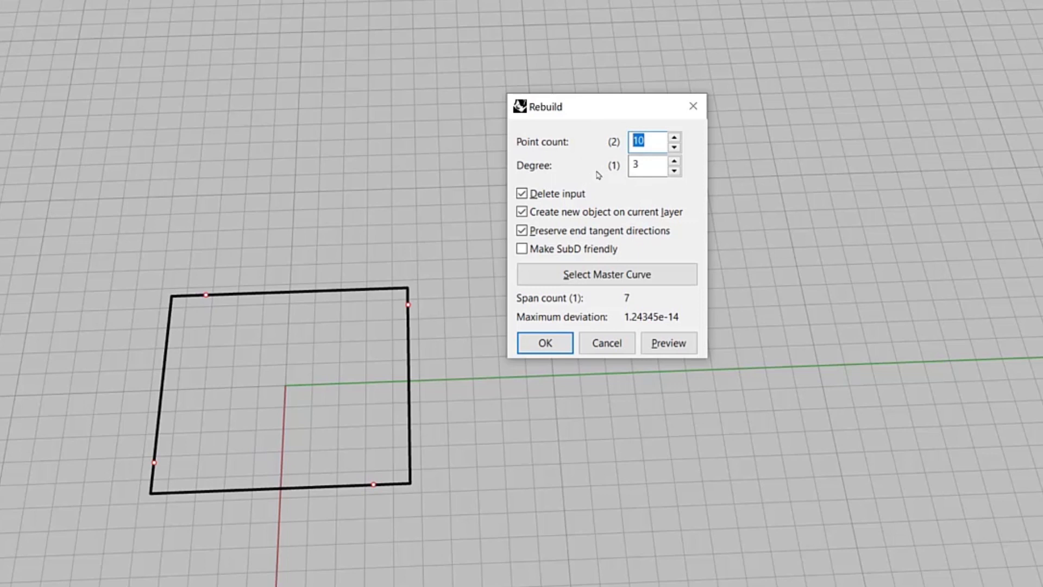
{"action": "type", "text": "5"}
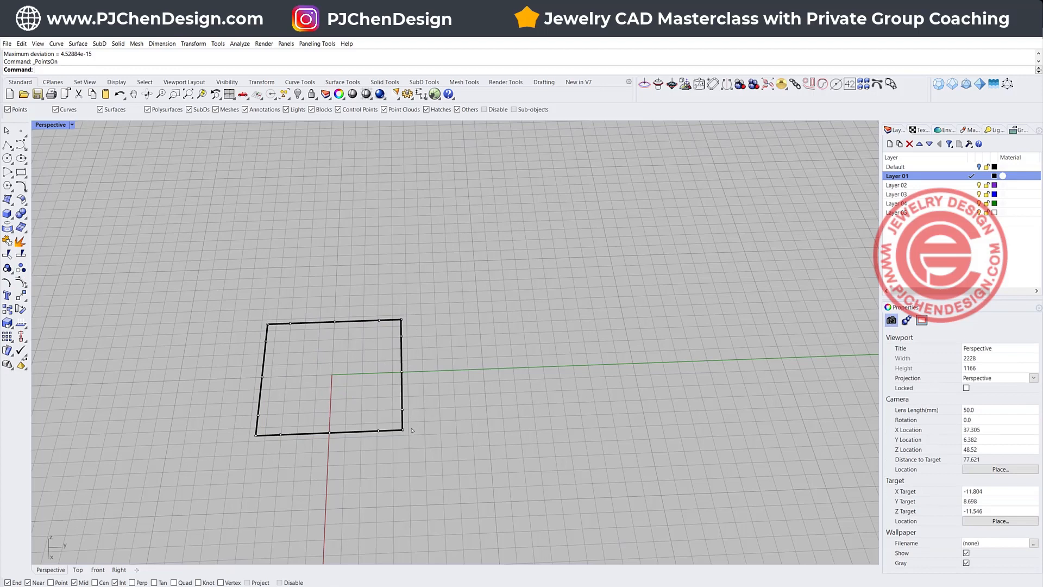
{"action": "mouse_move", "coordinate": [376, 407]}
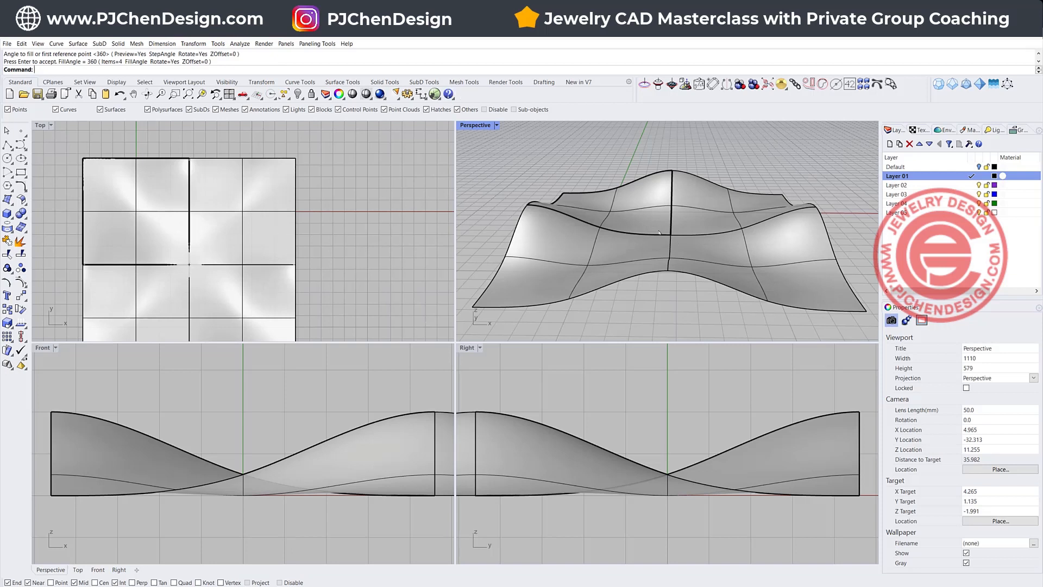
{"action": "mouse_move", "coordinate": [641, 258]}
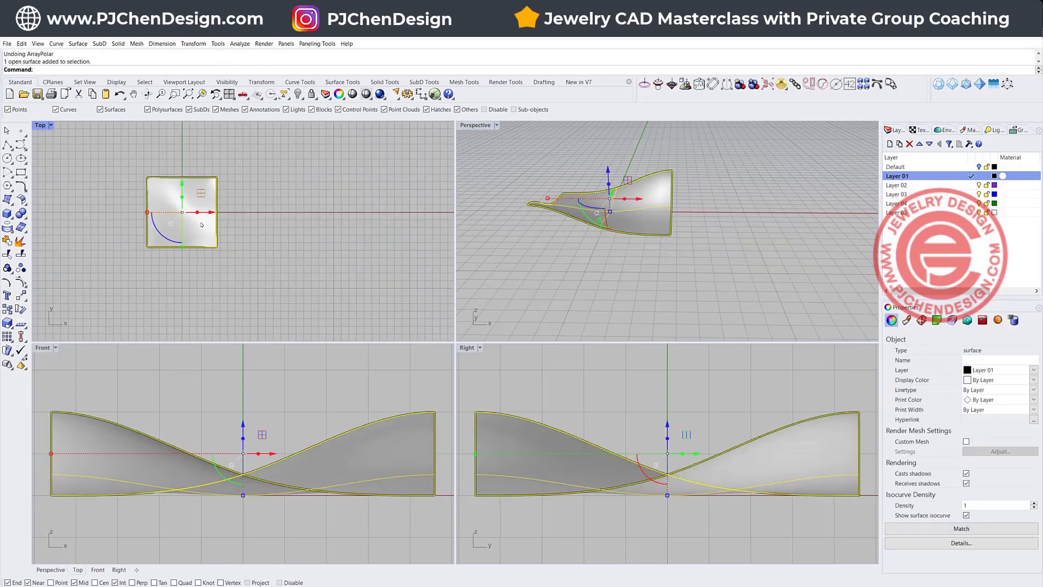
- Adjust the four edge curves' control points, undoing two unwanted moves
{"action": "key", "text": "Delete"}
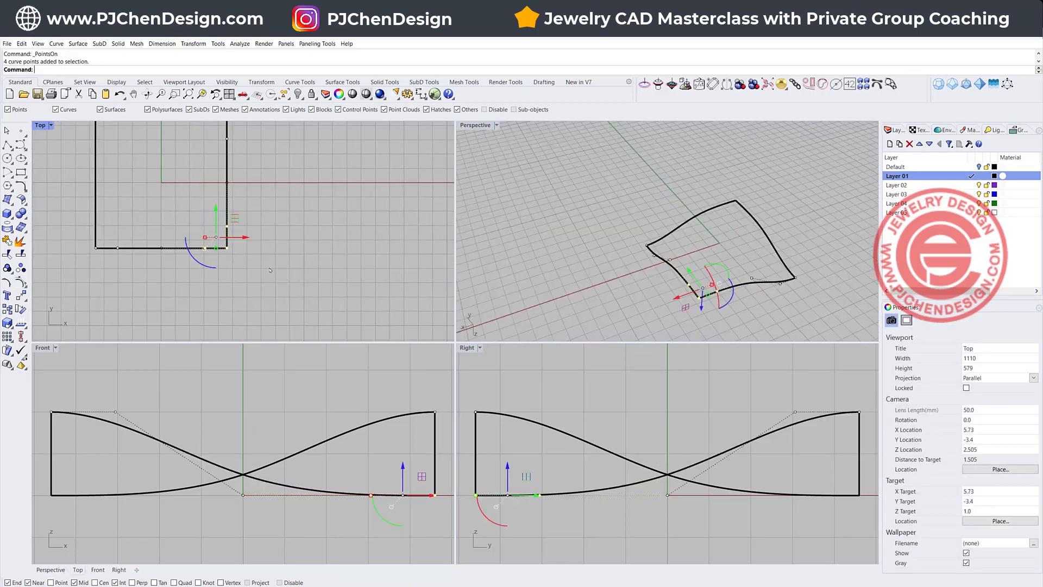
{"action": "key", "text": "ctrl+z"}
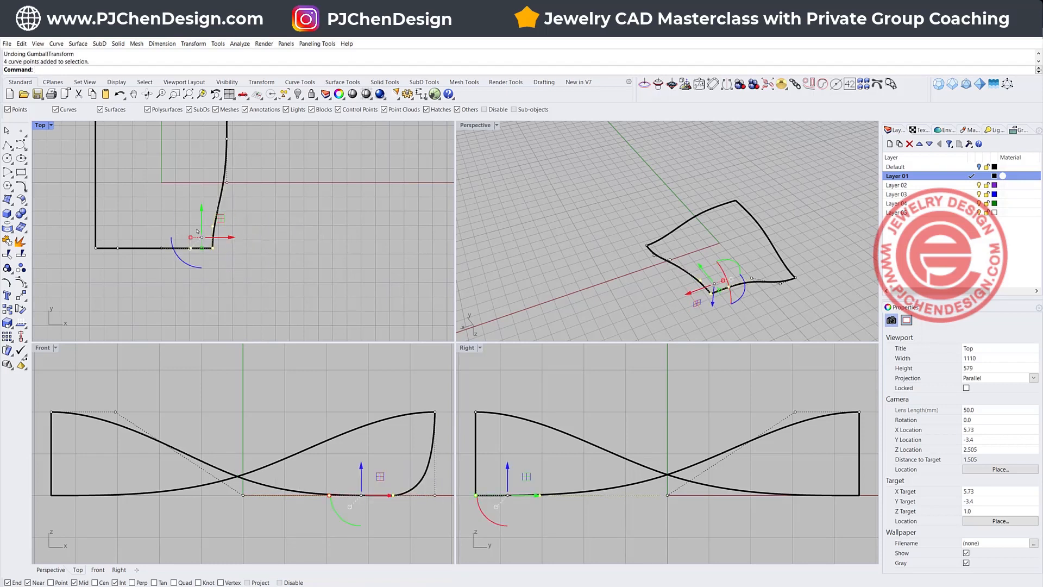
{"action": "key", "text": "ctrl+z"}
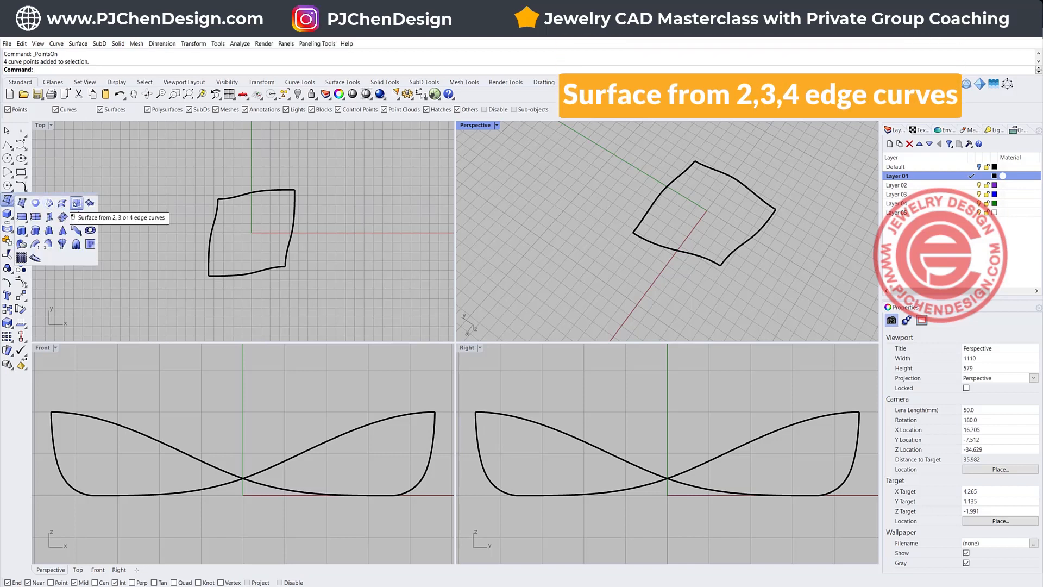
- Build a surface patch from the four warped edge curves with EdgeSrf
{"action": "left_click", "coordinate": [76, 202]}
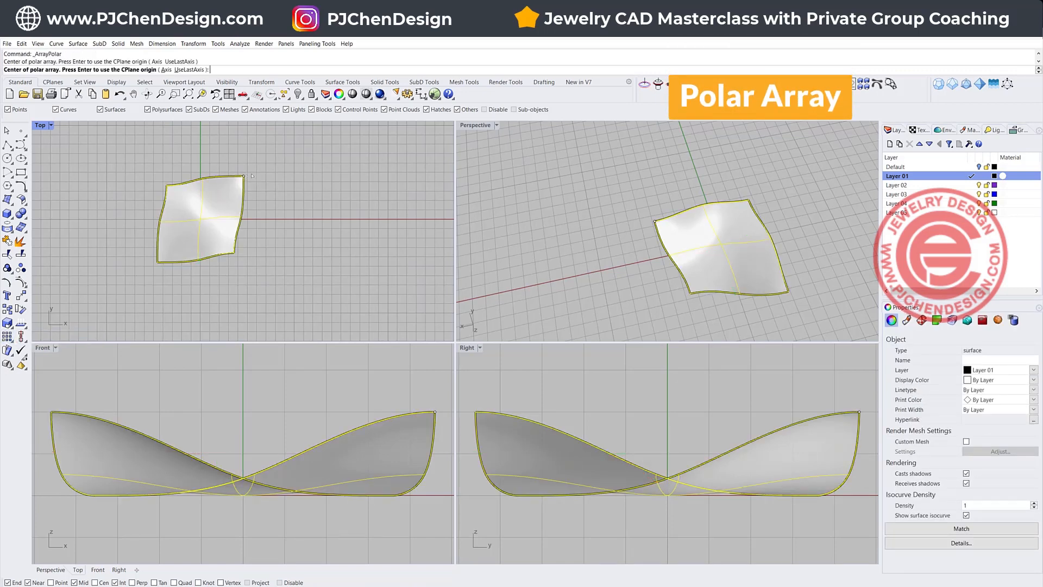
{"action": "left_click", "coordinate": [247, 176]}
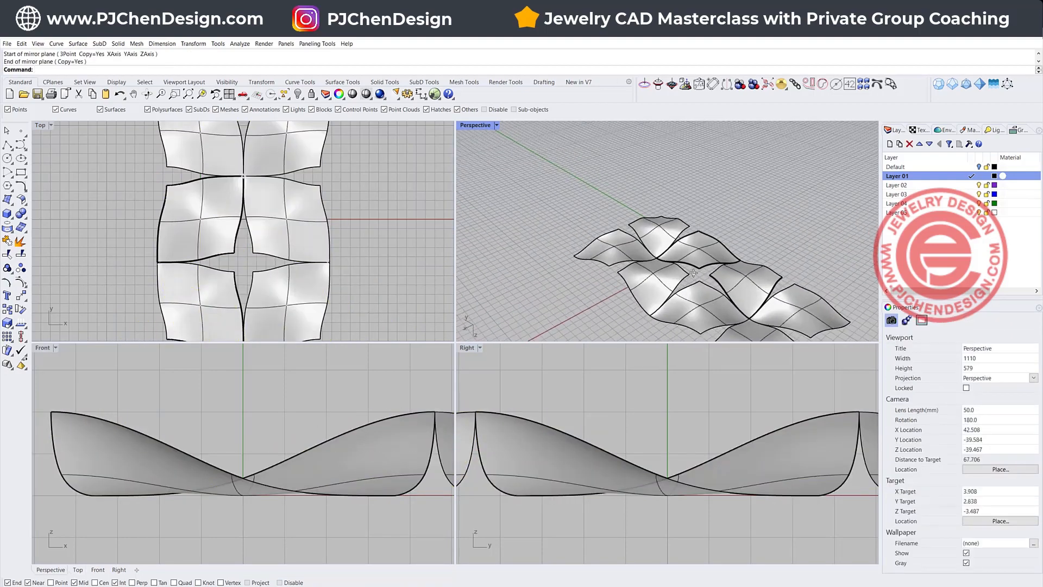
{"action": "key", "text": "ctrl+z"}
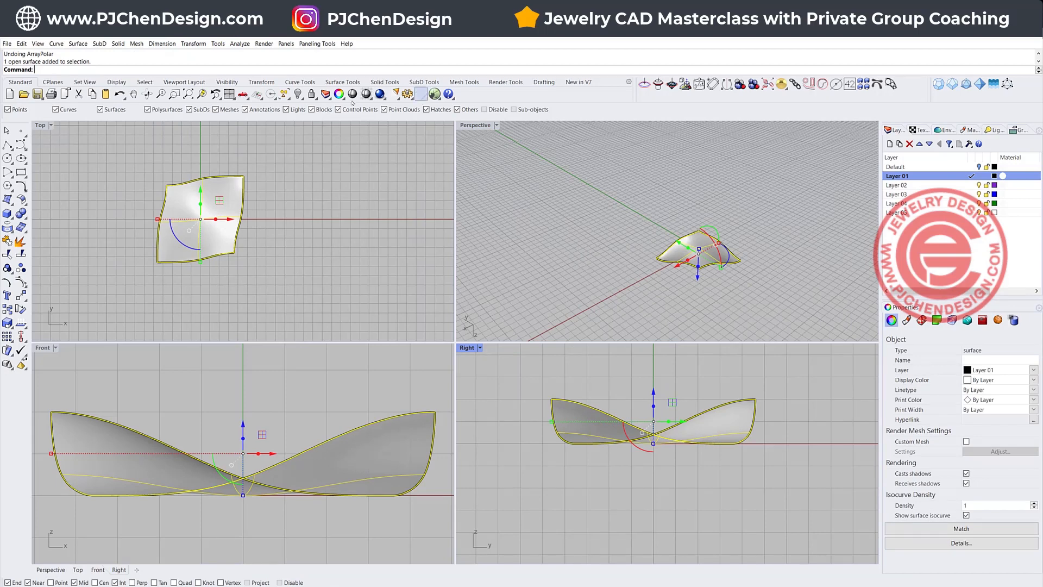
- Offset the tile surface into a solid using Offset Surface with the Solid option
{"action": "left_click", "coordinate": [8, 197]}
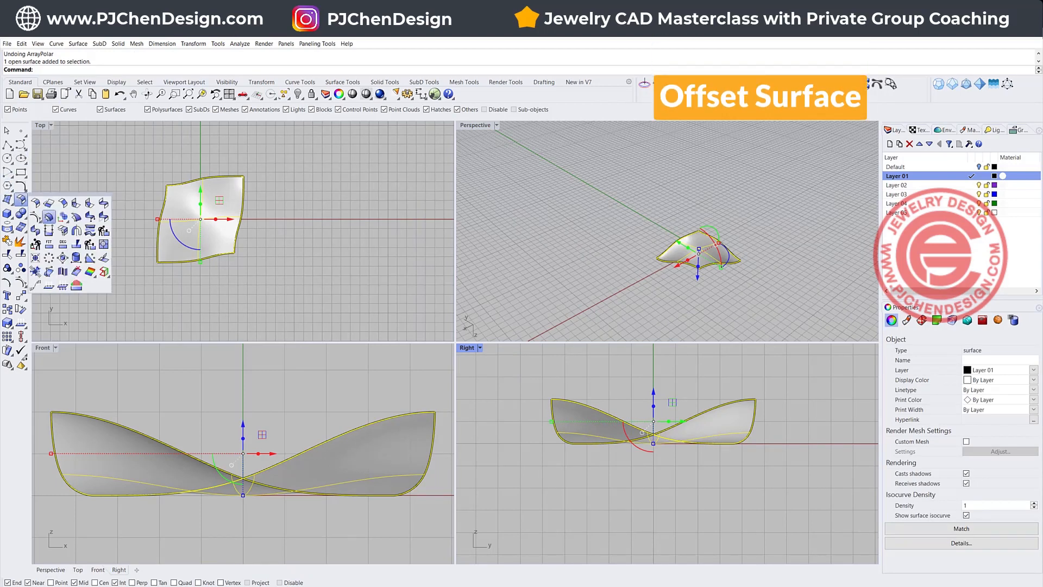
{"action": "left_click", "coordinate": [48, 217]}
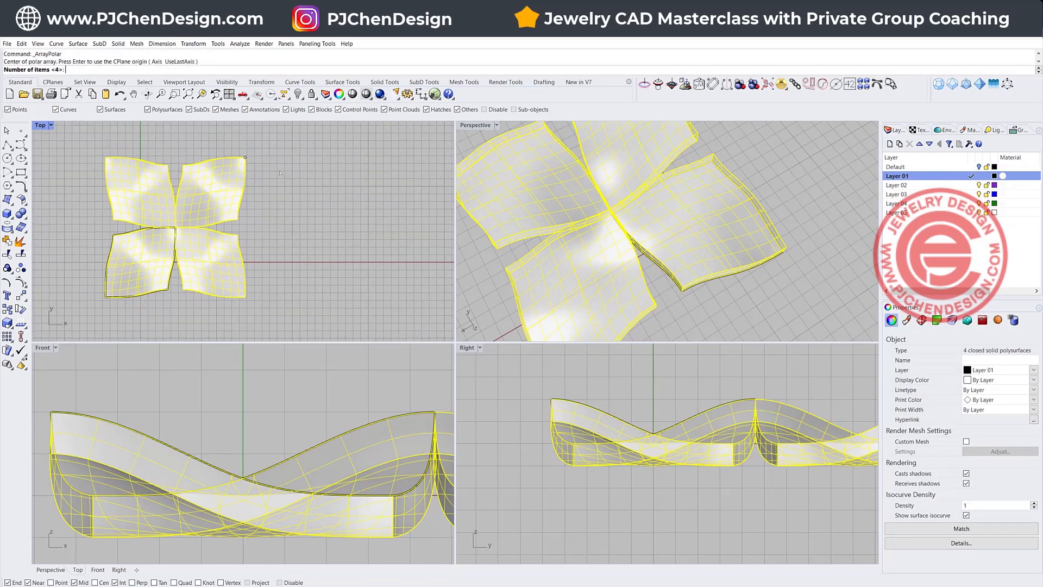
{"action": "left_click", "coordinate": [244, 156]}
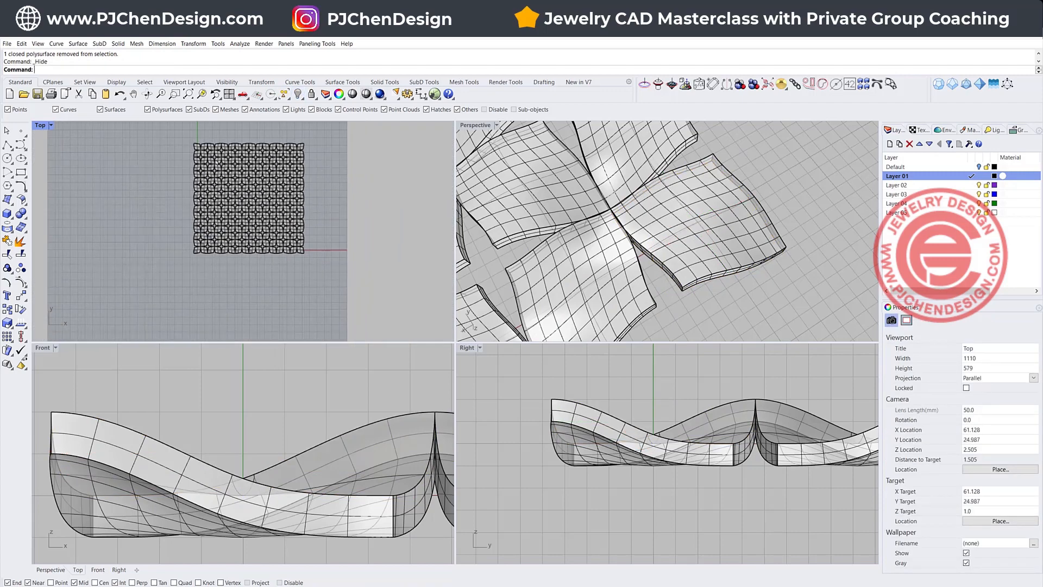
{"action": "mouse_move", "coordinate": [7, 142]}
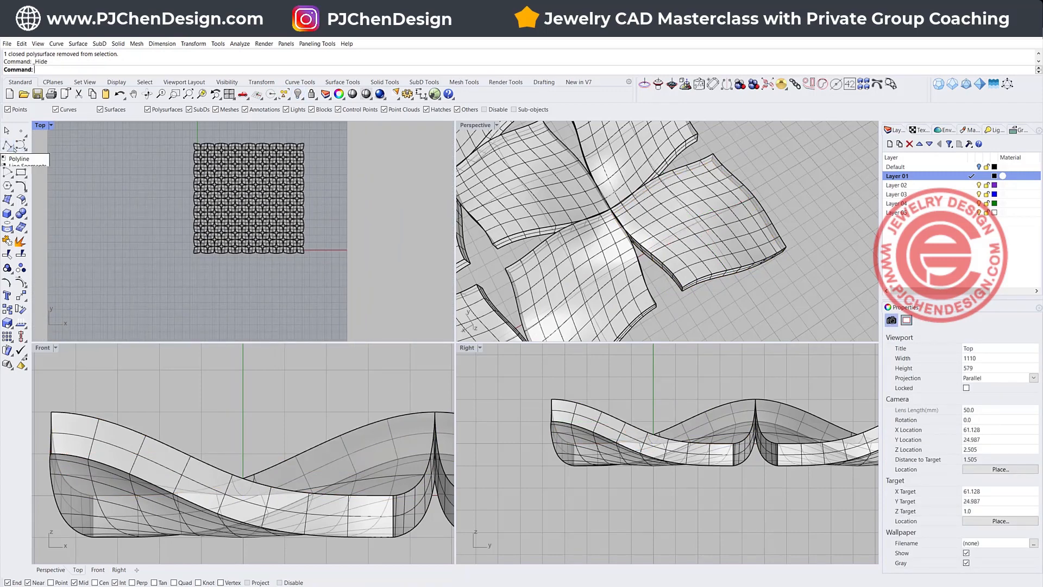
{"action": "mouse_move", "coordinate": [7, 214]}
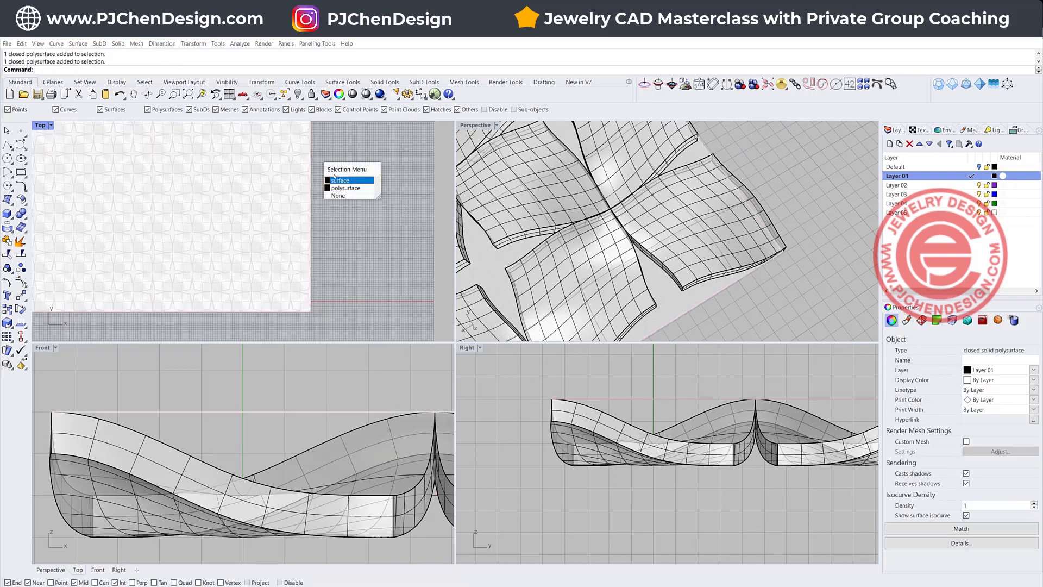
- Pick the flat plane surface from the Selection Menu among overlapping objects
{"action": "left_click", "coordinate": [340, 181]}
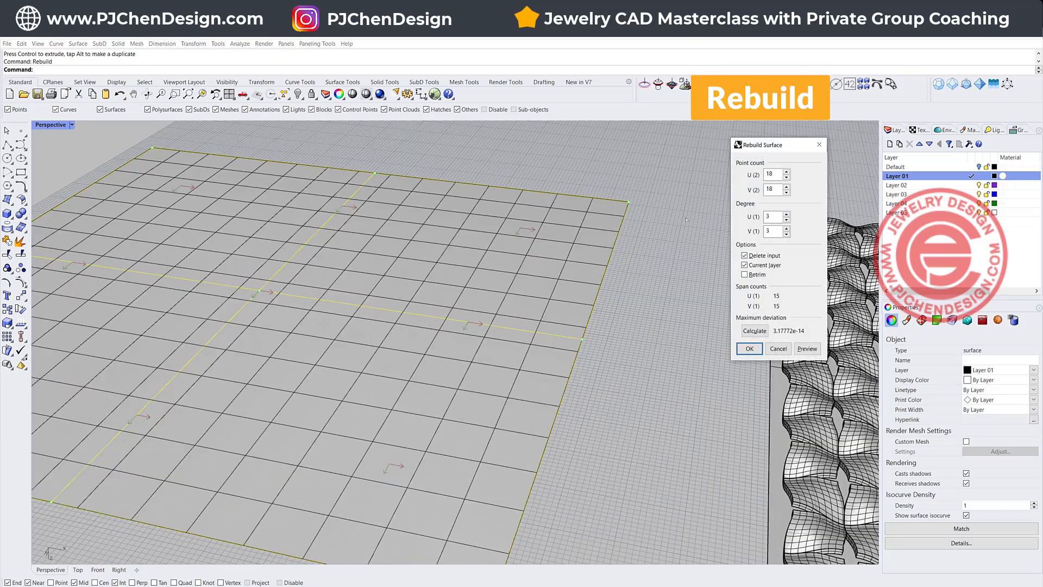
- Rebuild the flat plane with 7 by 7 control points at degree 3
{"action": "type", "text": "7"}
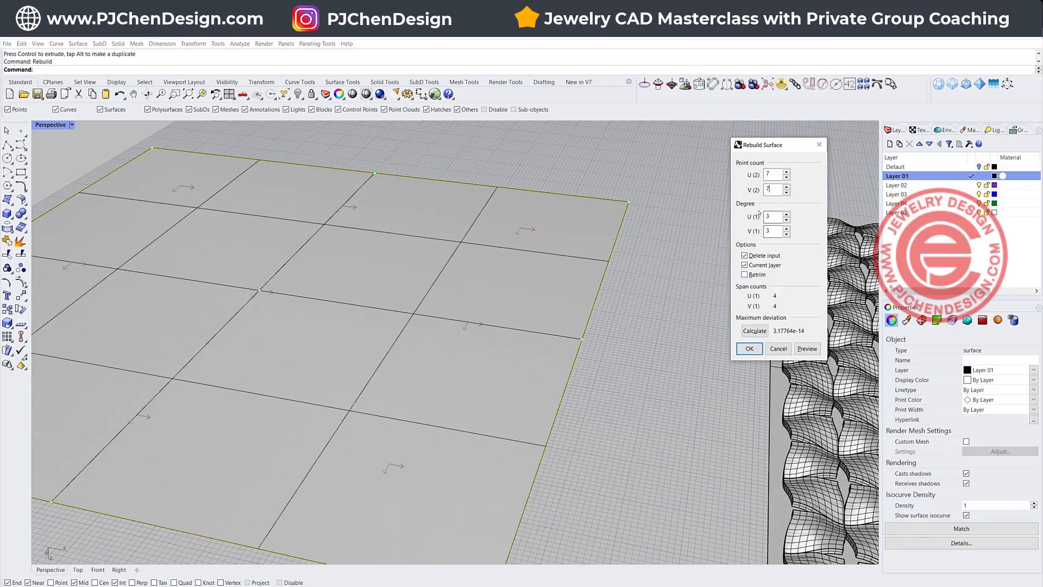
{"action": "left_click", "coordinate": [749, 347]}
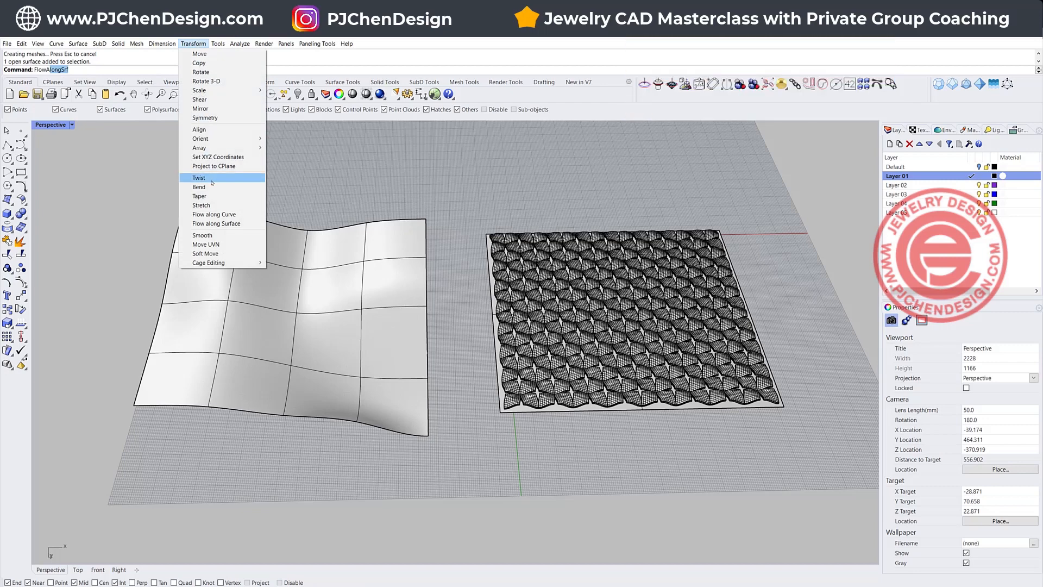
{"action": "mouse_move", "coordinate": [201, 205]}
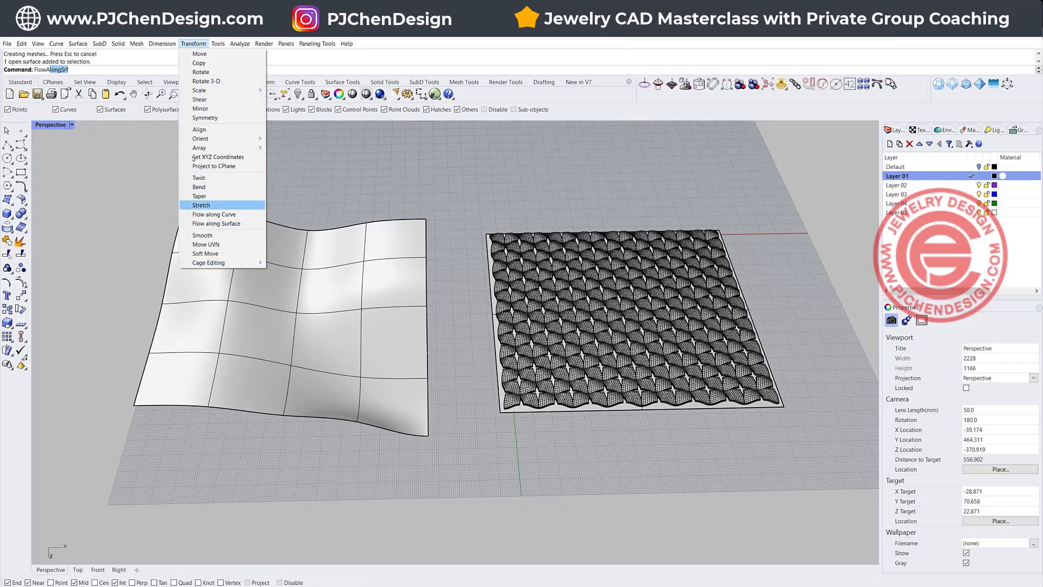
- Run Flow along Surface and window-select the whole woven tile grid as input
{"action": "left_click", "coordinate": [214, 224]}
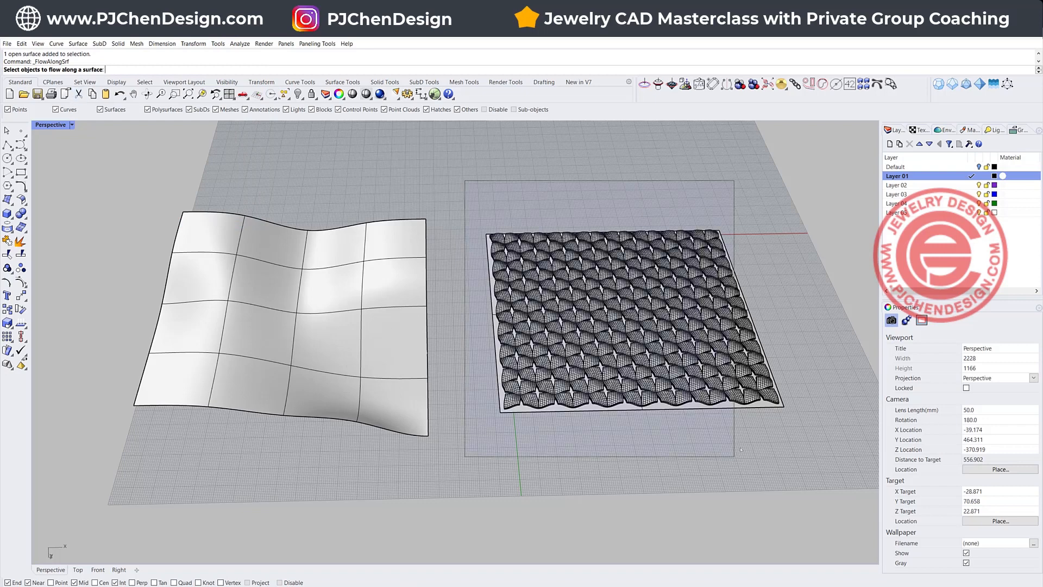
{"action": "left_click", "coordinate": [612, 306]}
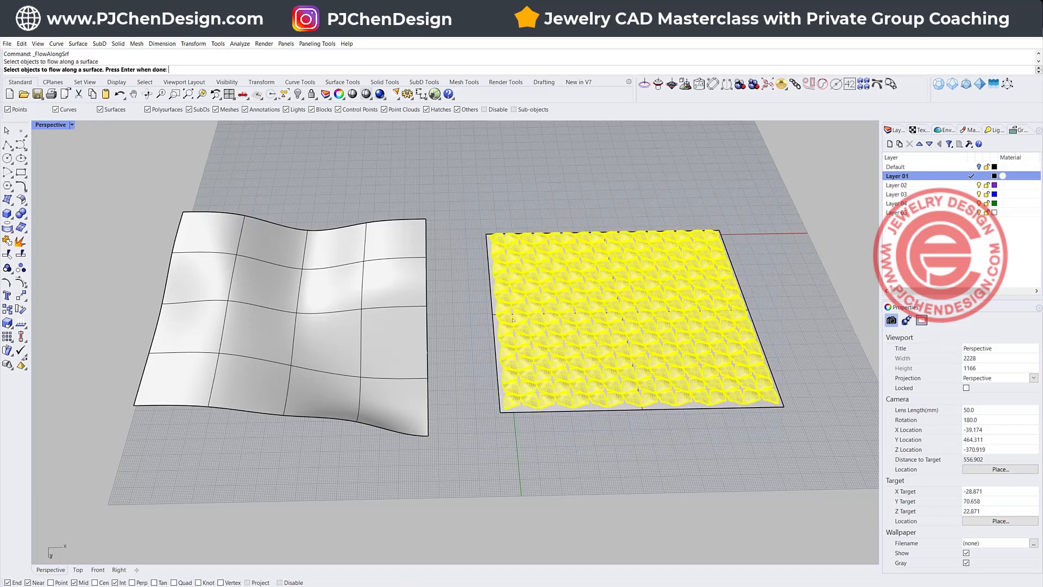